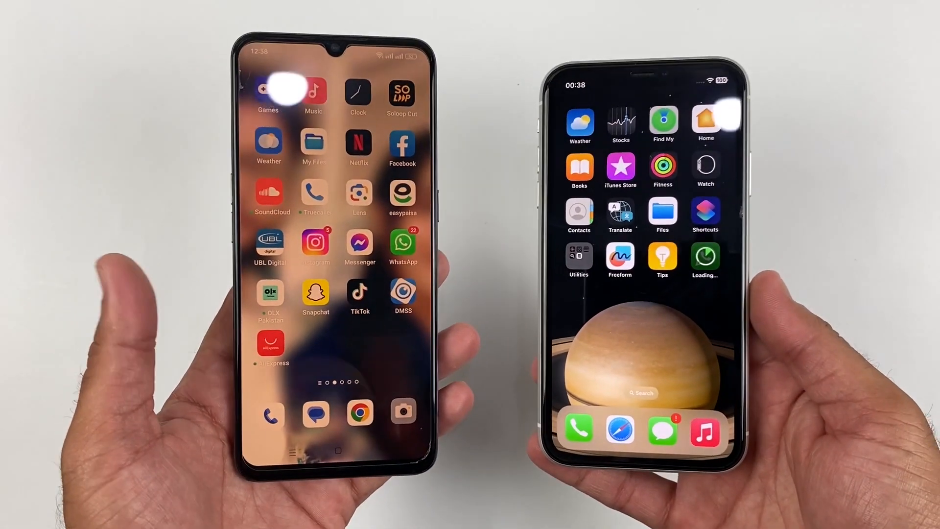
Review the feature list and download the Windows installer of iCareFone Transfer.
{"action": "left_click", "coordinate": [402, 247]}
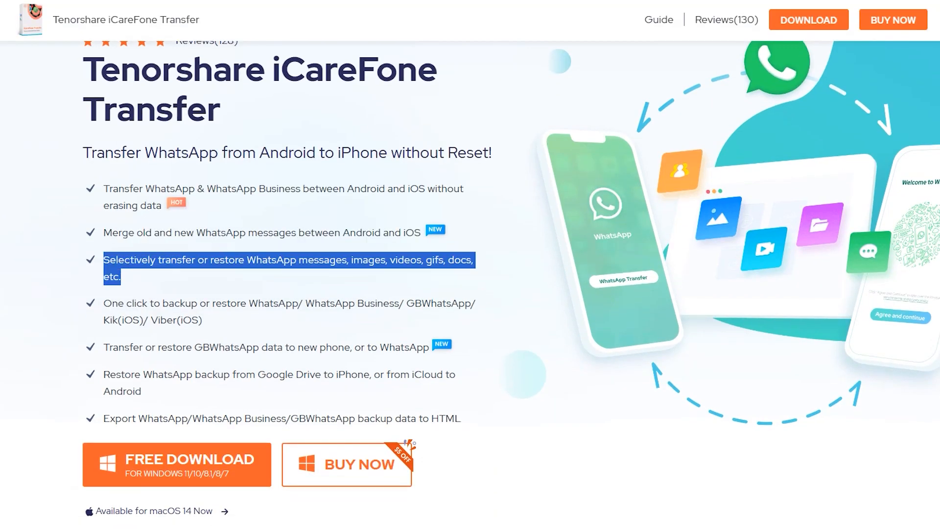
{"action": "double_click", "coordinate": [180, 267]}
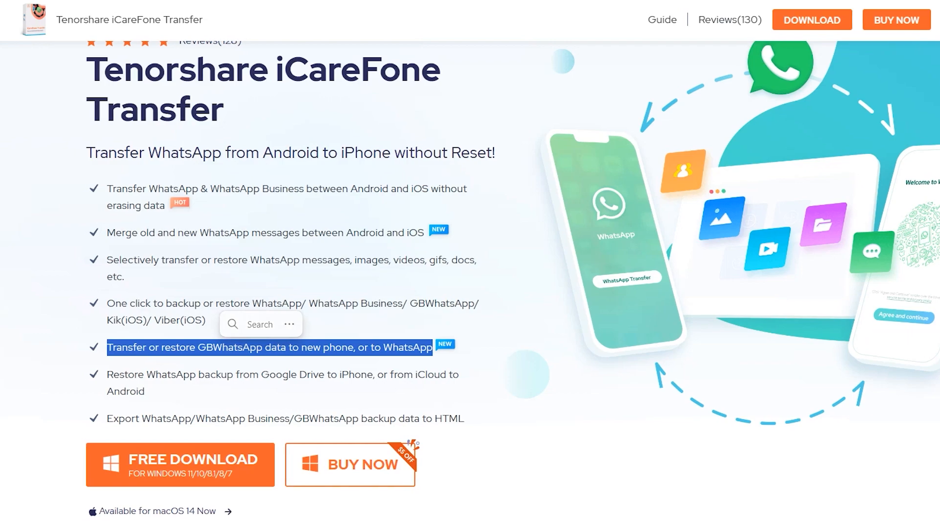
{"action": "scroll", "scroll_direction": "down", "scroll_amount": 3}
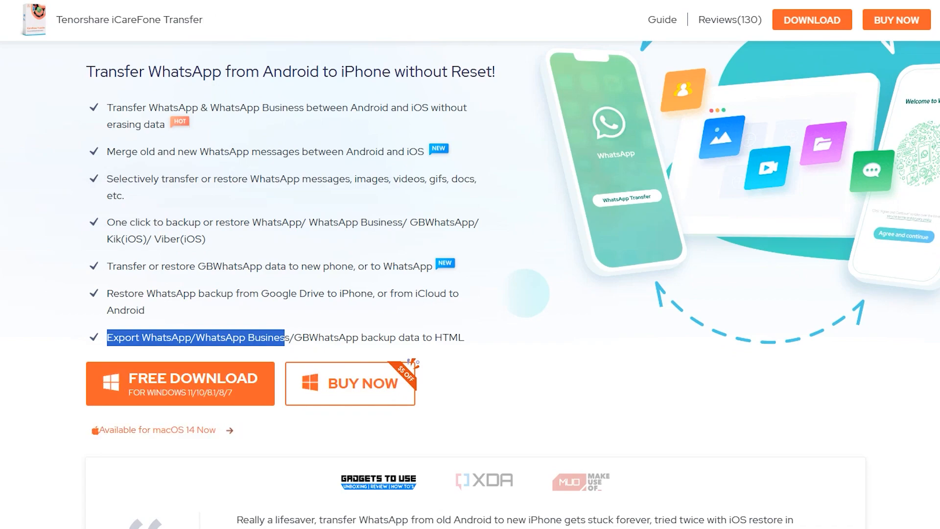
{"action": "scroll", "scroll_direction": "down", "scroll_amount": 3}
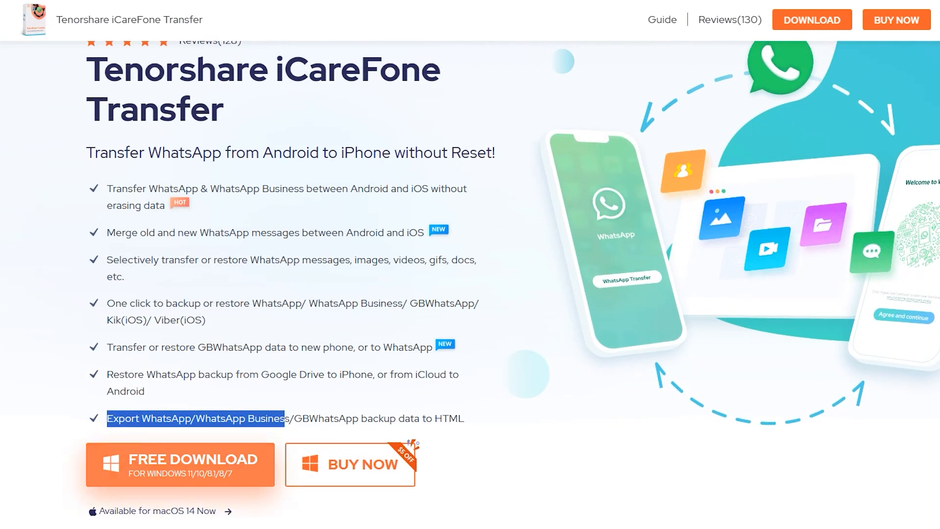
{"action": "left_click", "coordinate": [181, 465]}
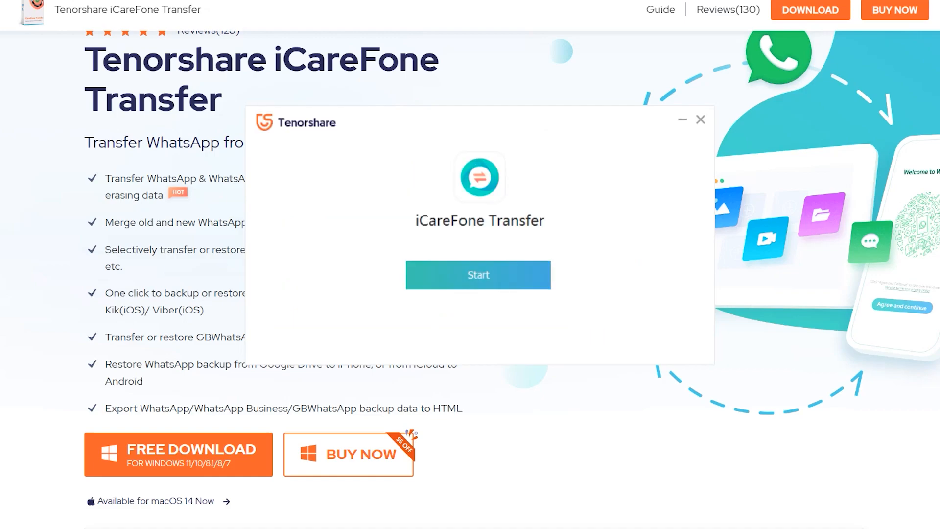
Start iCareFone Transfer to reach the social app selection screen.
{"action": "left_click", "coordinate": [478, 274]}
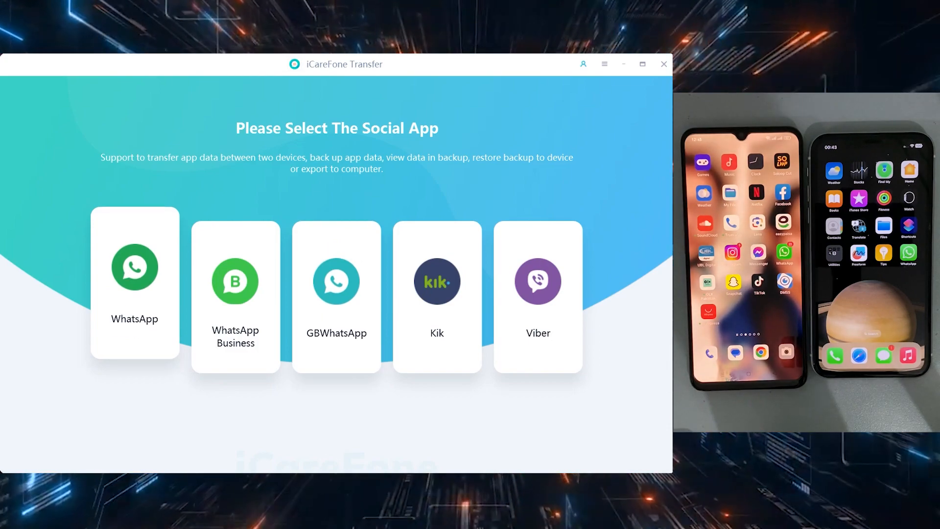
{"action": "mouse_move", "coordinate": [235, 282]}
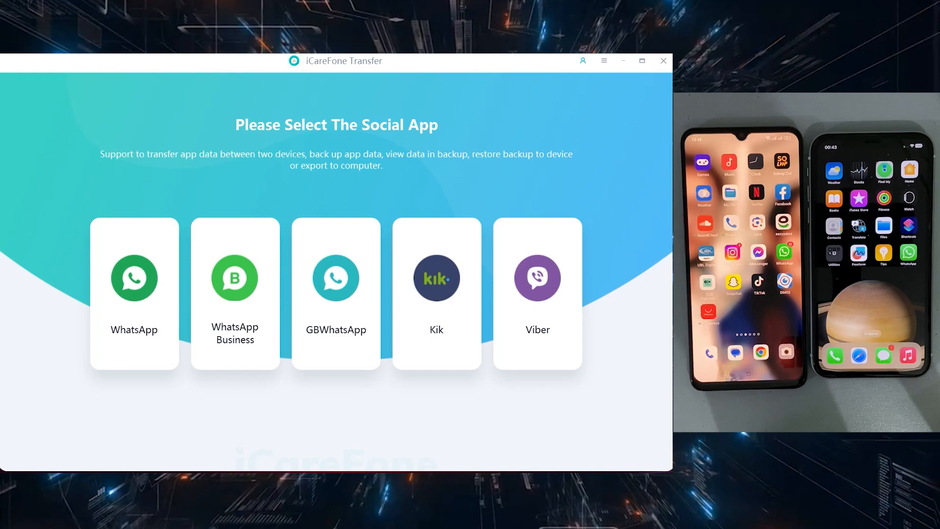
{"action": "mouse_move", "coordinate": [336, 279]}
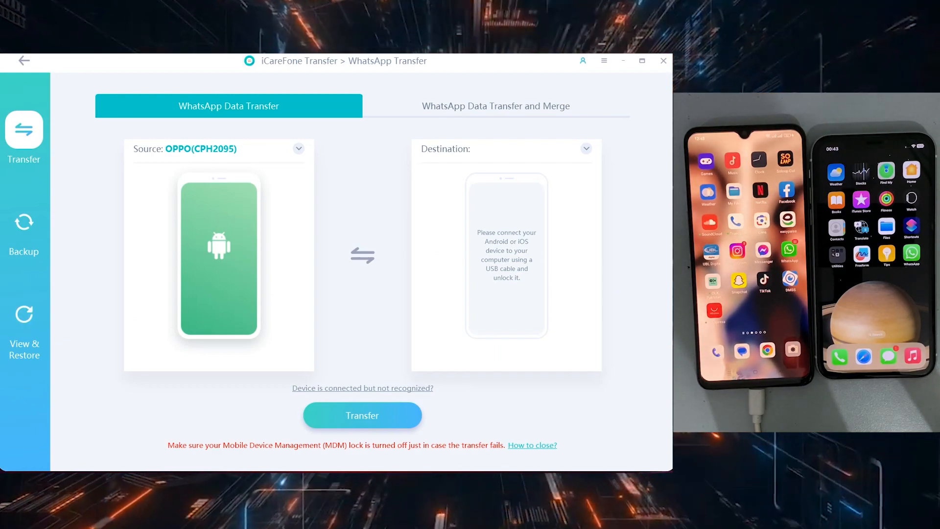
Go to WhatsApp Backup and choose the From Google Drive source.
{"action": "left_click", "coordinate": [23, 228]}
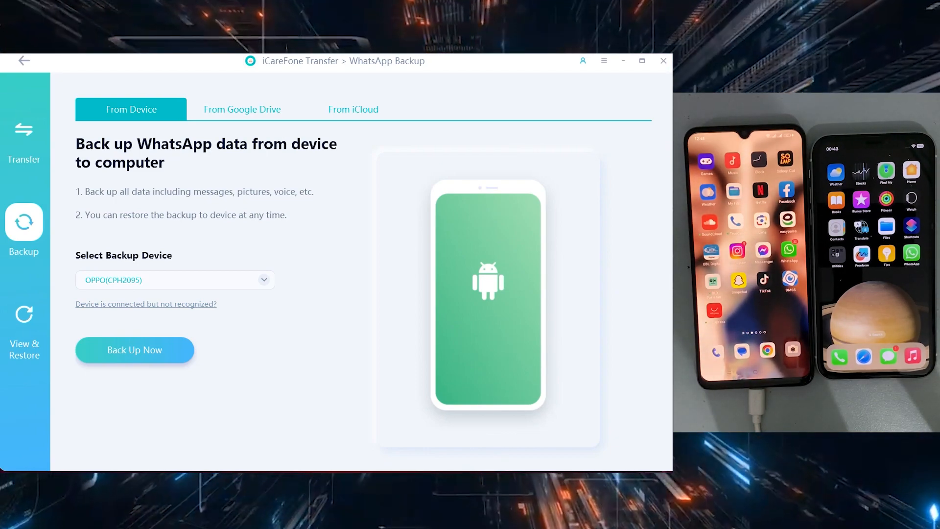
{"action": "left_click", "coordinate": [242, 109]}
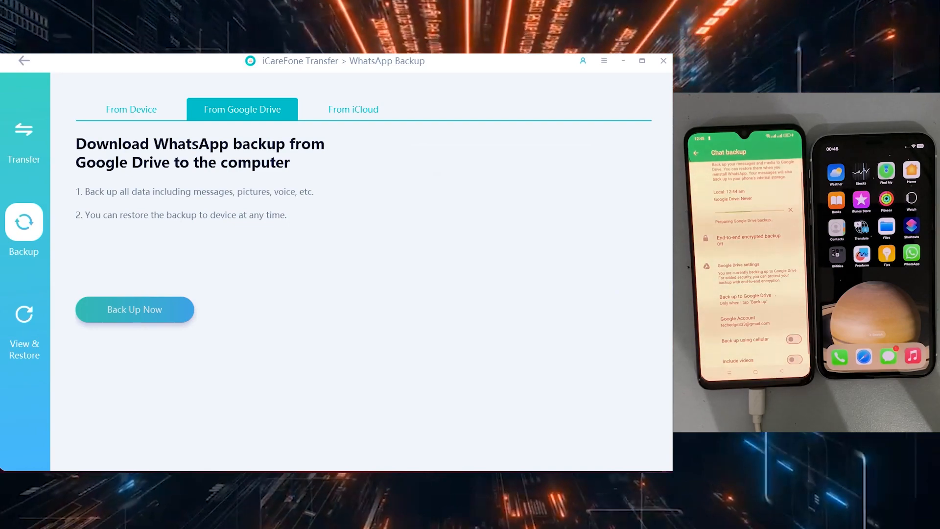
{"action": "left_click", "coordinate": [134, 309]}
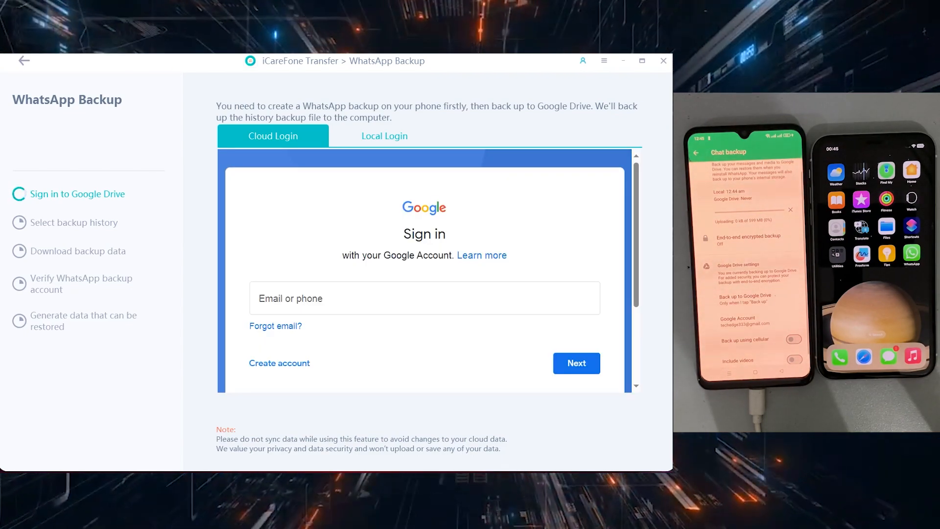
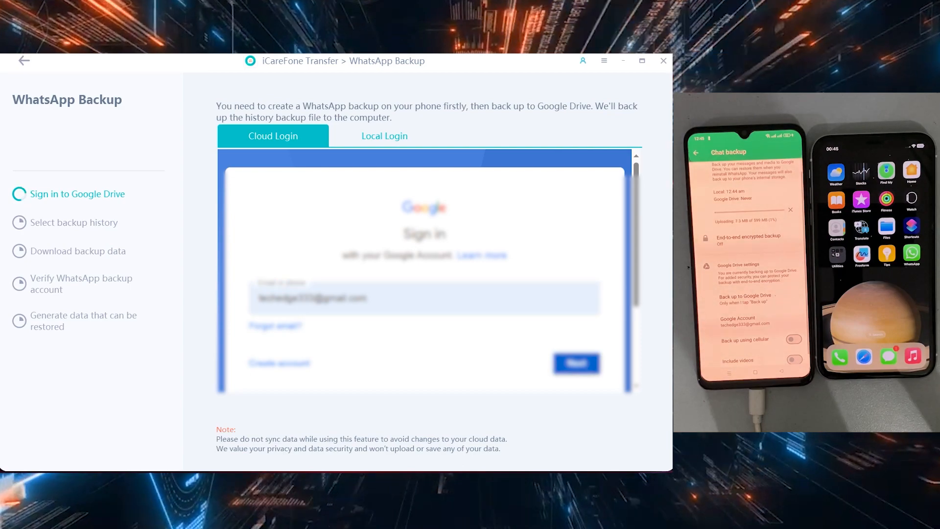
{"action": "left_click", "coordinate": [575, 363]}
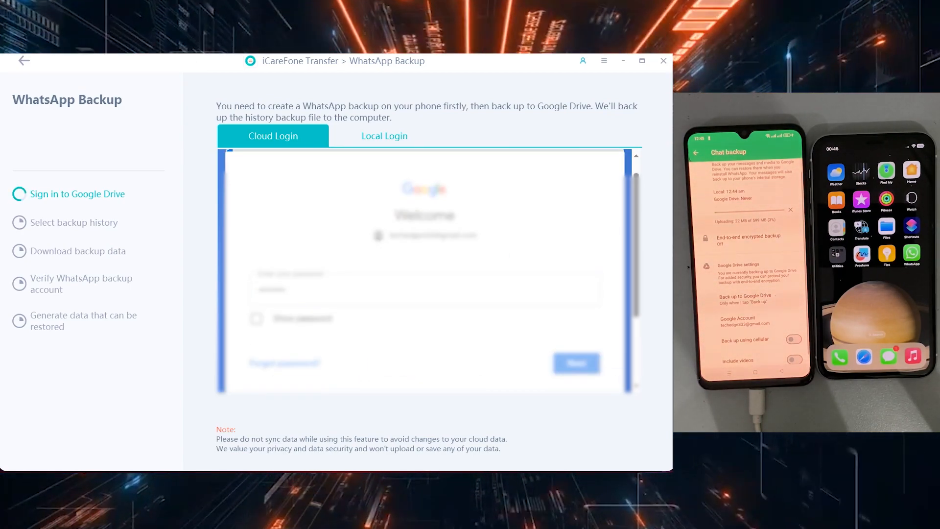
{"action": "left_click", "coordinate": [576, 363]}
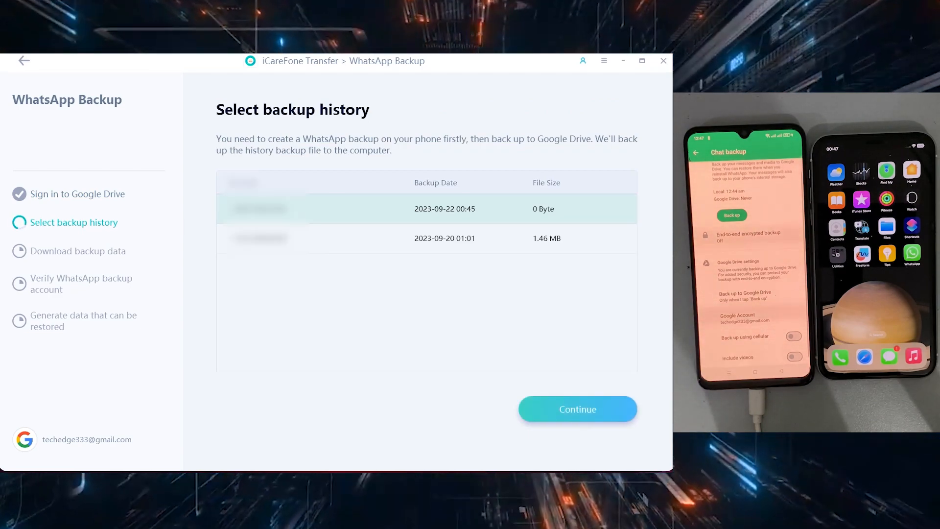
{"action": "left_click", "coordinate": [426, 238]}
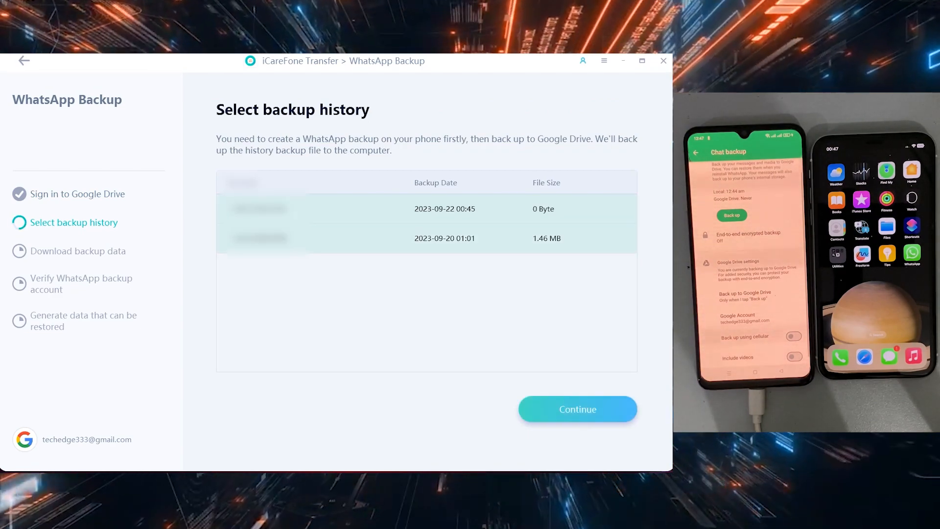
{"action": "left_click", "coordinate": [426, 238]}
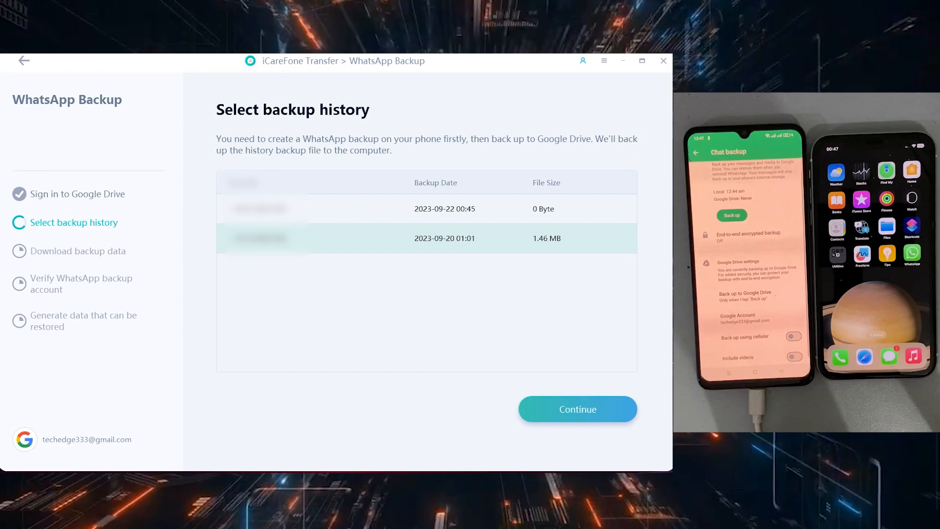
{"action": "left_click", "coordinate": [576, 409]}
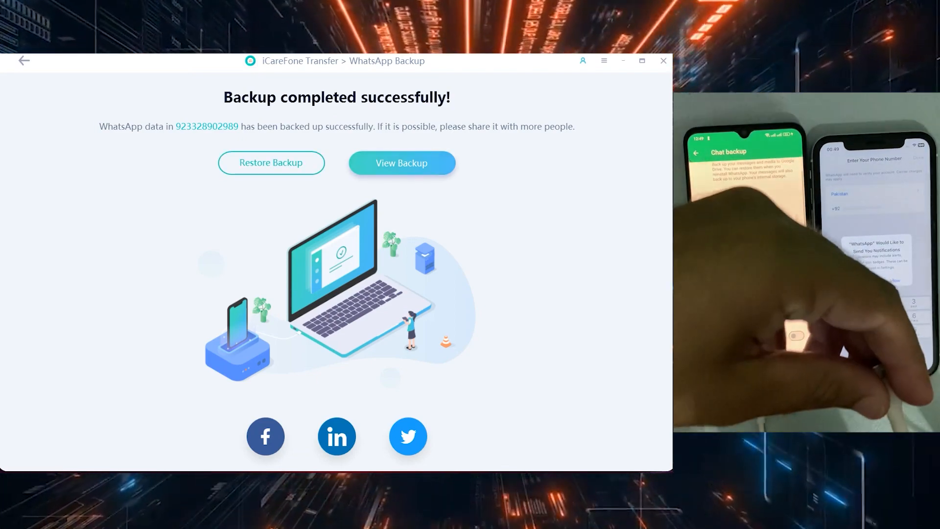
Restore the downloaded backup to iPhone(iPhone XR), accepting the overwrite warning.
{"action": "left_click", "coordinate": [270, 162]}
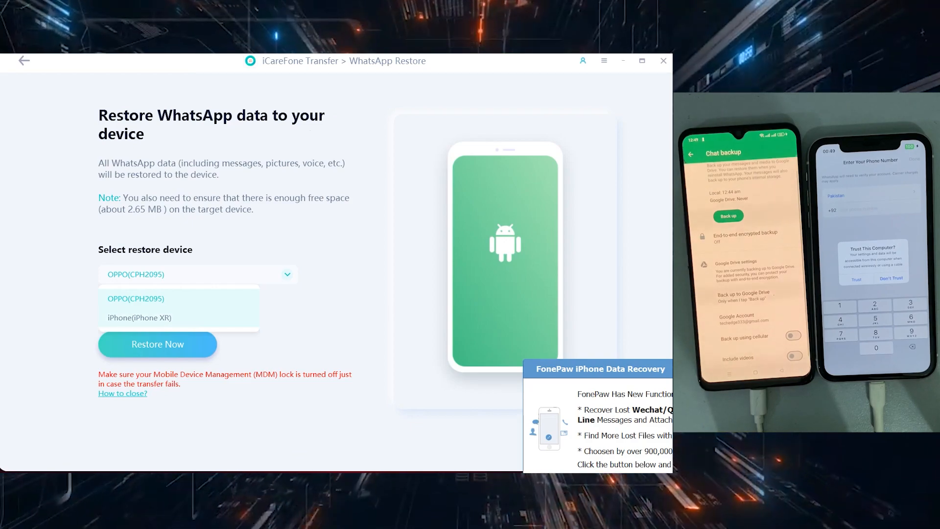
{"action": "left_click", "coordinate": [139, 317]}
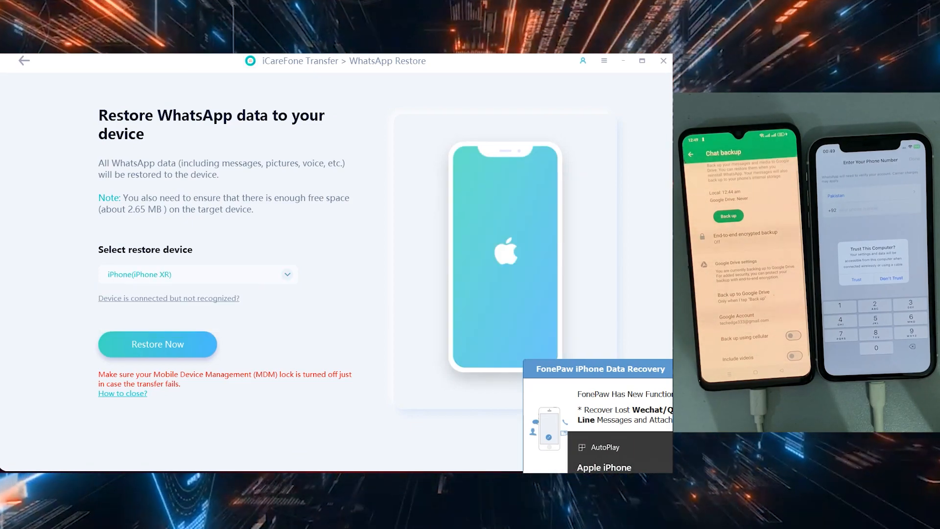
{"action": "left_click", "coordinate": [156, 344]}
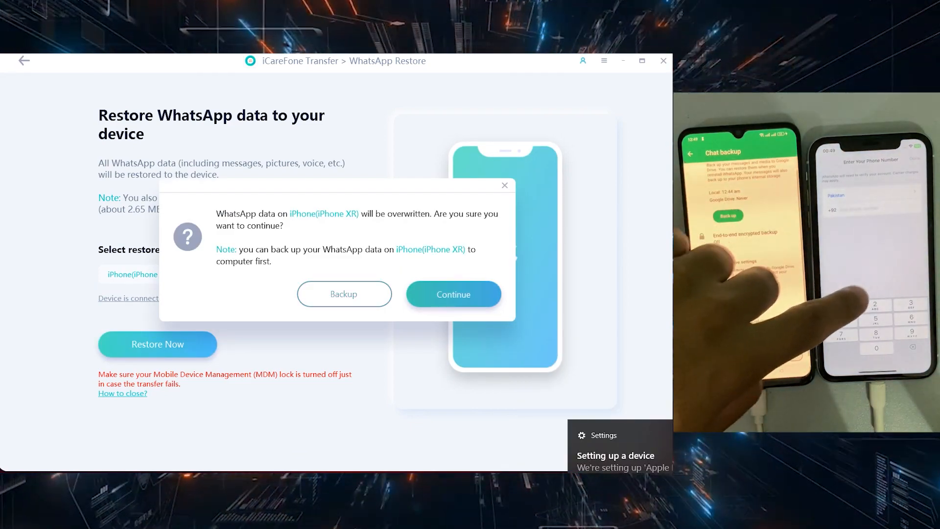
{"action": "left_click", "coordinate": [453, 294]}
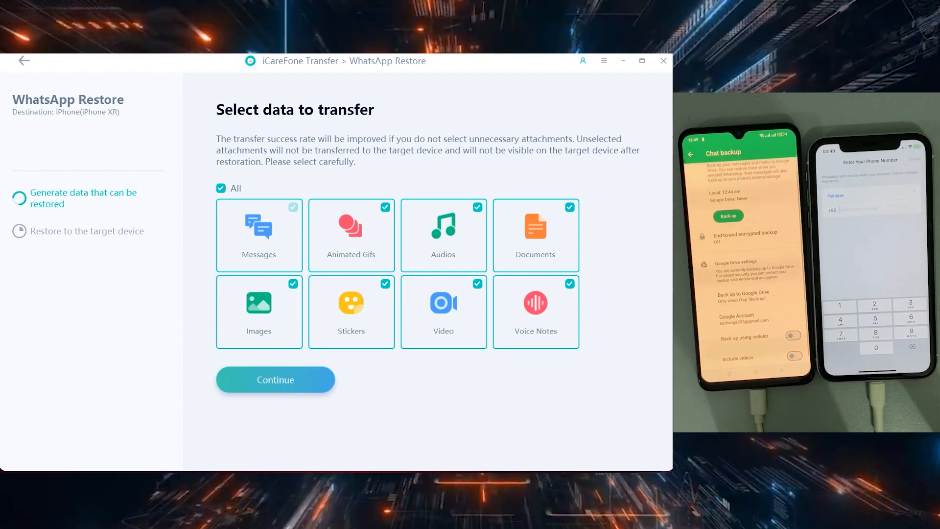
Transfer all data types and confirm WhatsApp is logged in on the iPhone.
{"action": "left_click", "coordinate": [274, 380]}
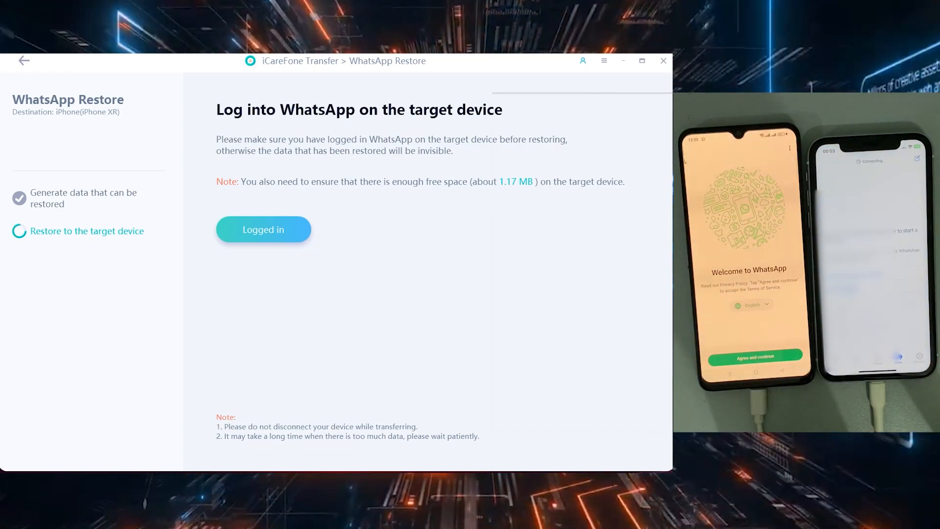
{"action": "left_click", "coordinate": [263, 229]}
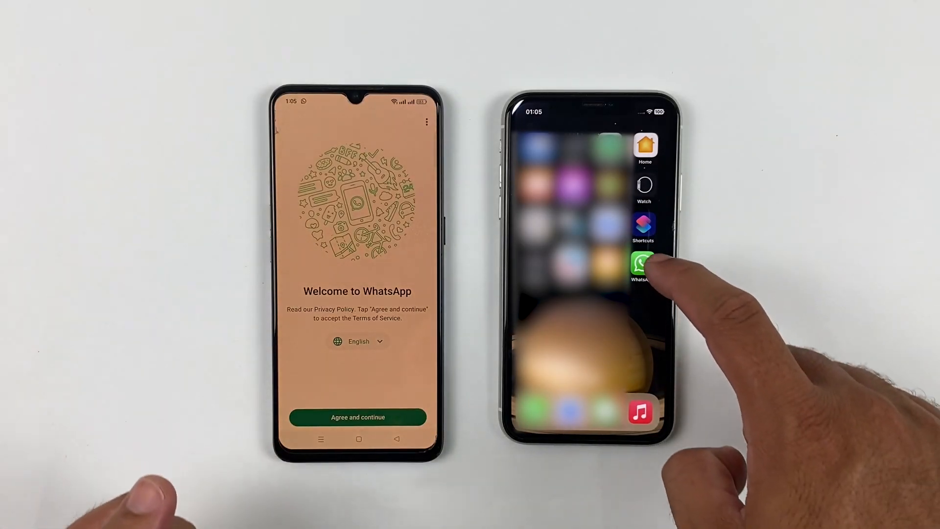
Launch WhatsApp on the iPhone to show the restored chat list.
{"action": "left_click", "coordinate": [641, 263]}
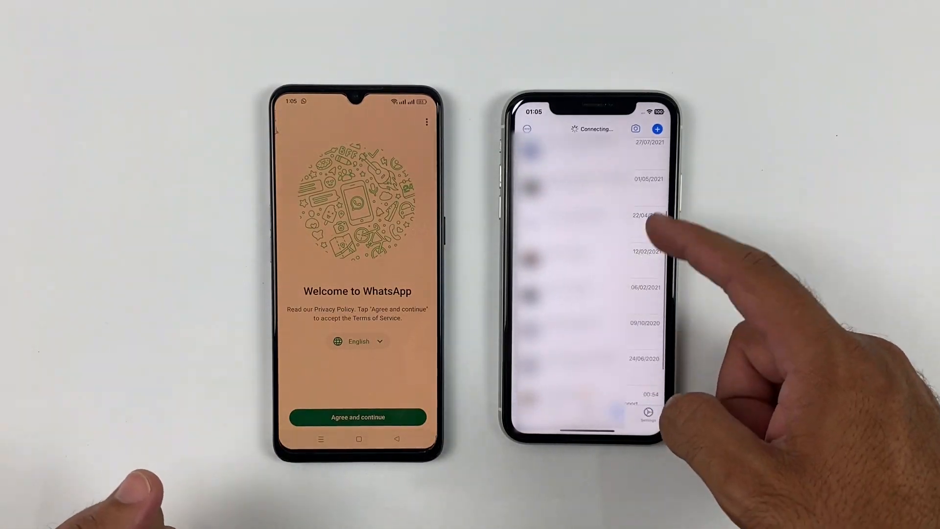